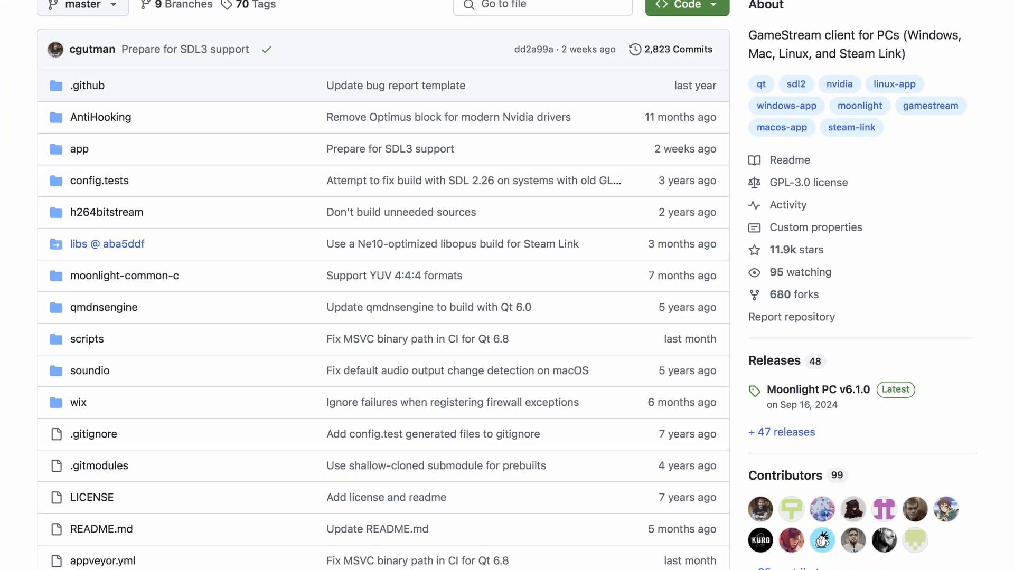
scroll(down, 3)
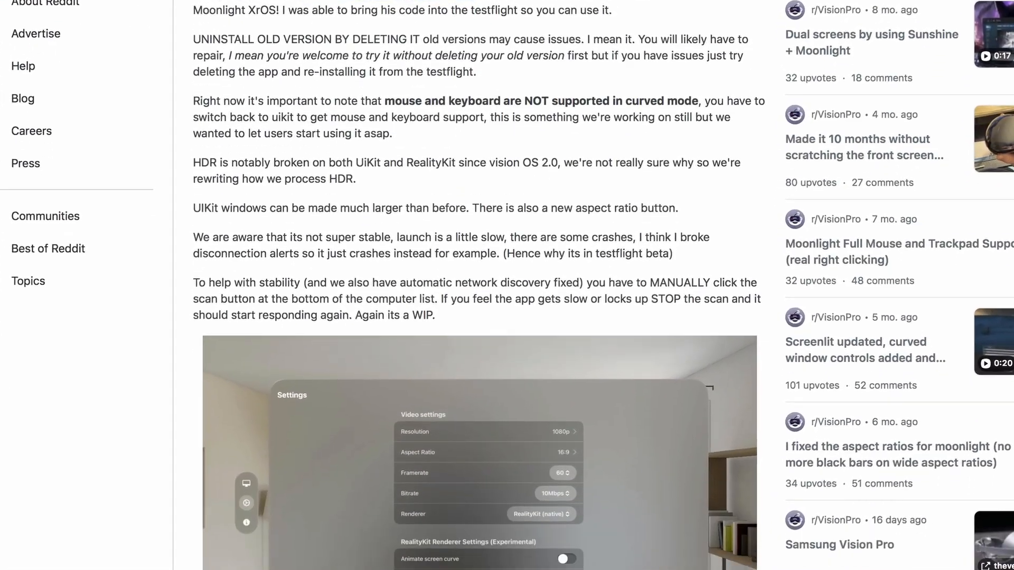
scroll(down, 3)
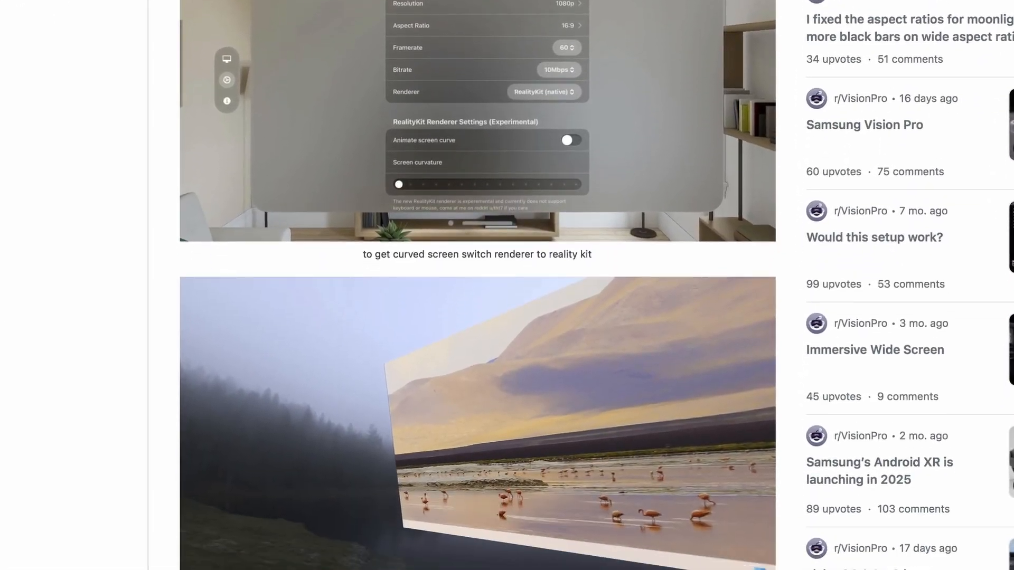
scroll(down, 3)
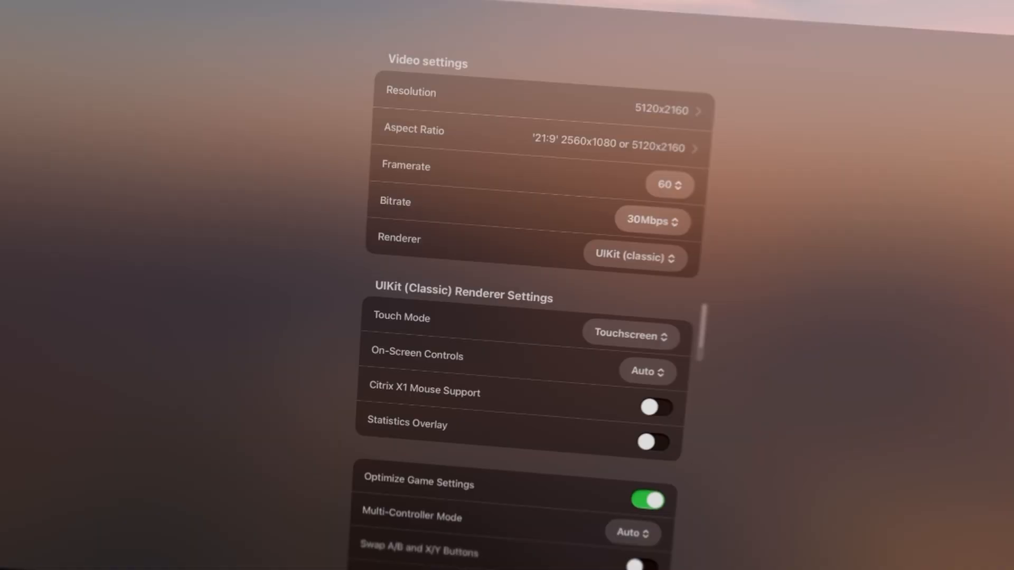
scroll(down, 3)
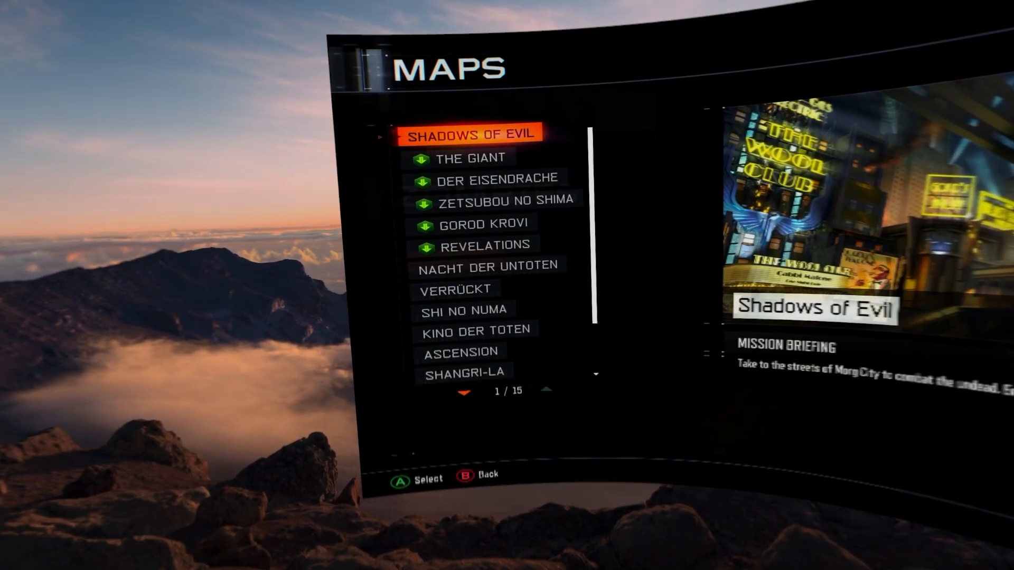
scroll(down, 3)
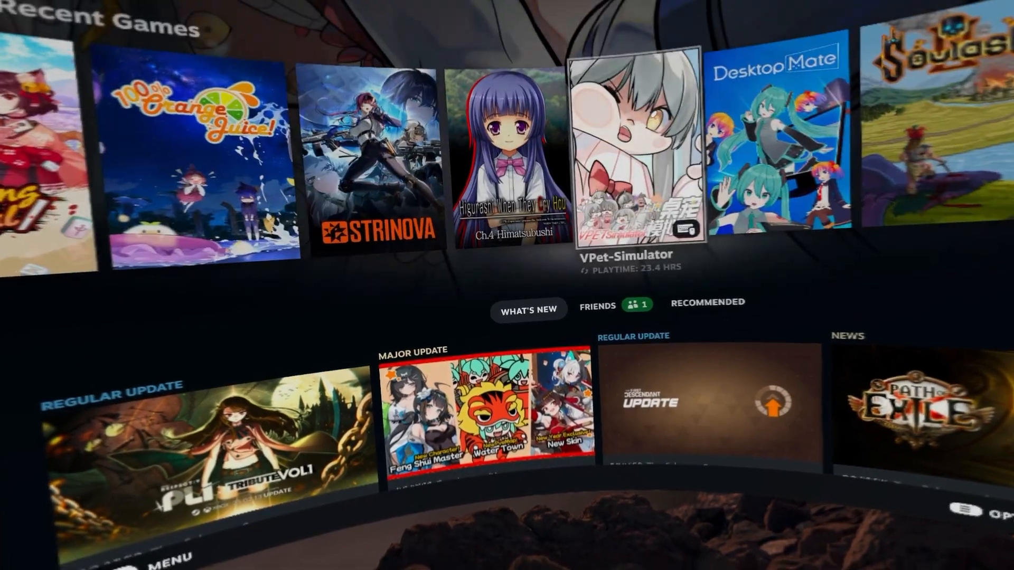
scroll(down, 3)
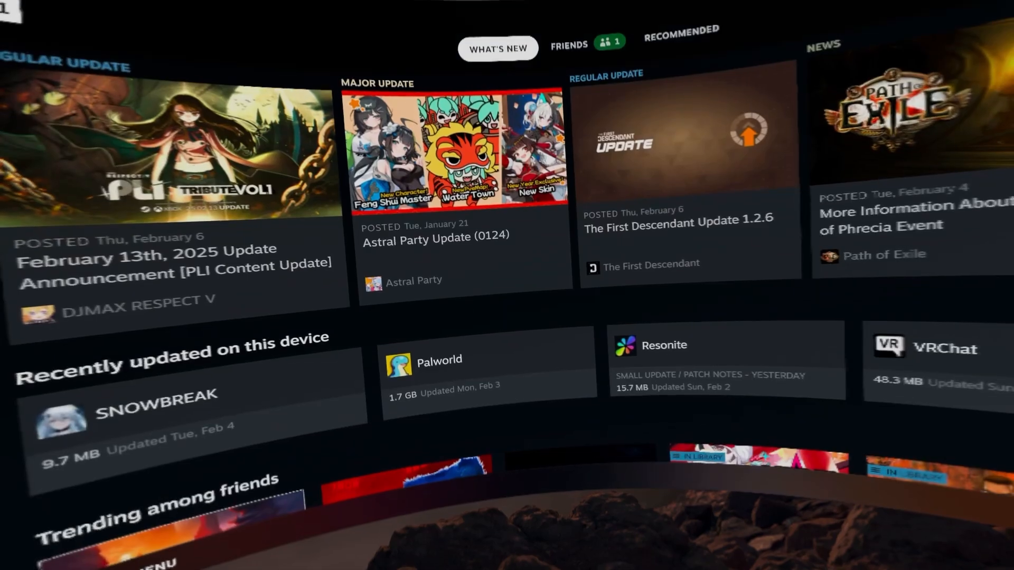
scroll(down, 3)
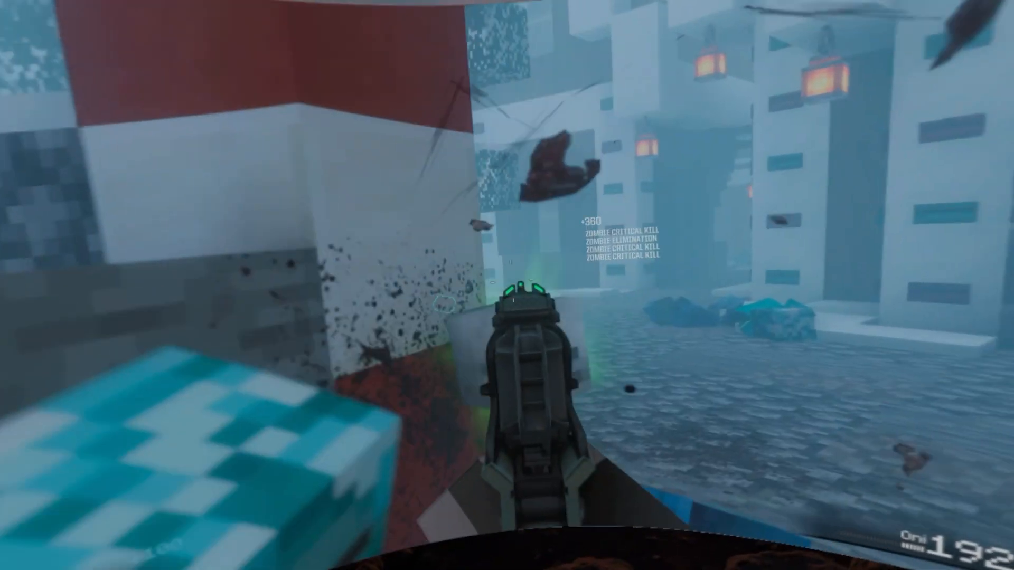
mouse_move(507, 285)
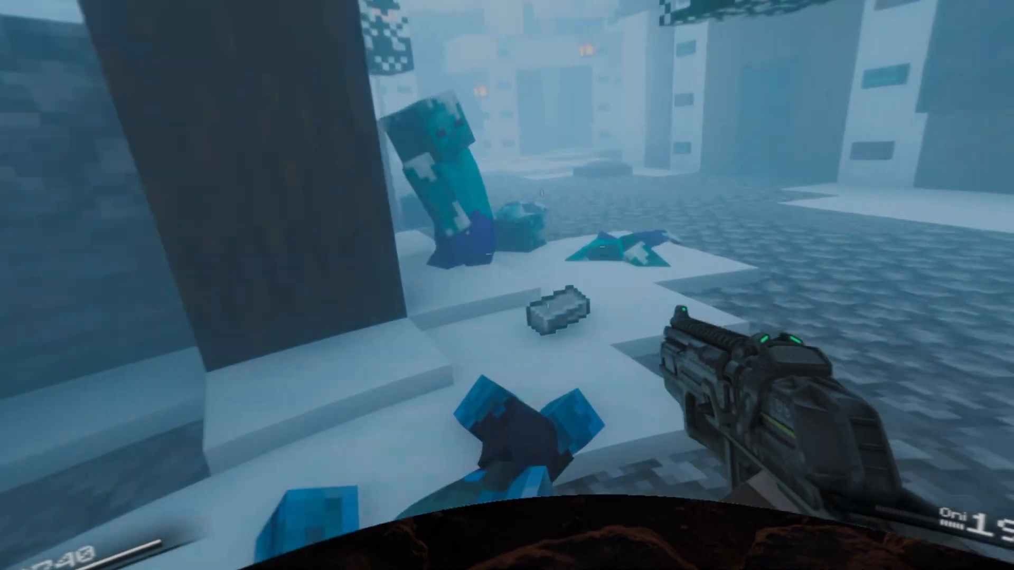